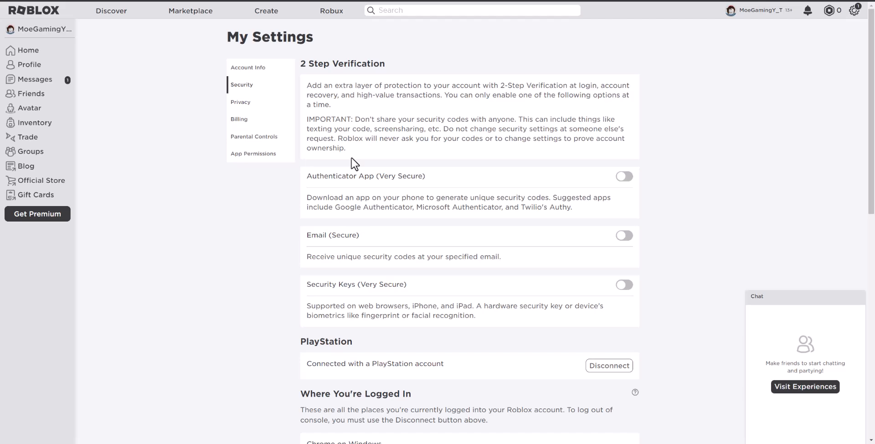
{"action": "mouse_move", "coordinate": [735, 72]}
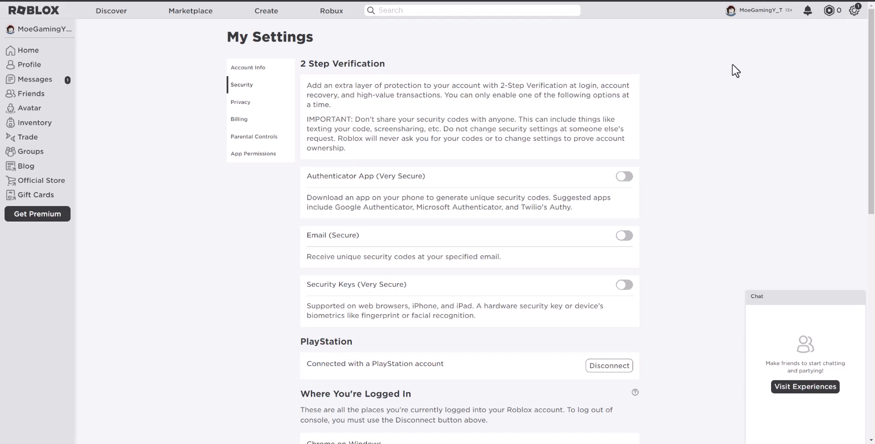
{"action": "mouse_move", "coordinate": [263, 79]}
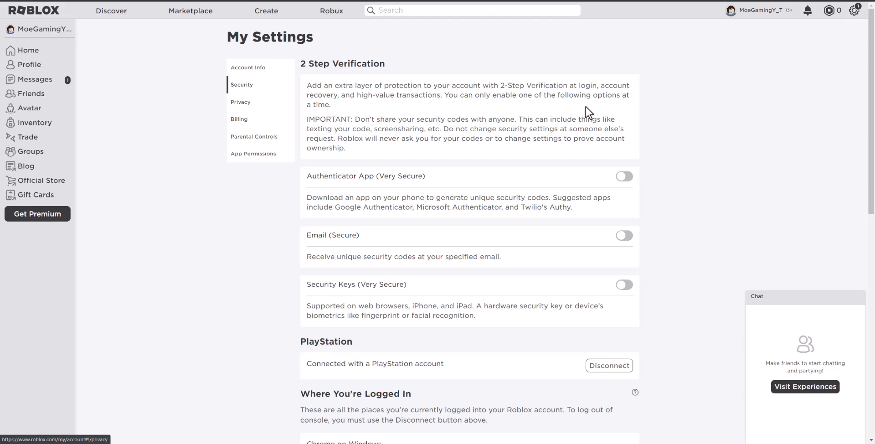
{"action": "mouse_move", "coordinate": [481, 185]}
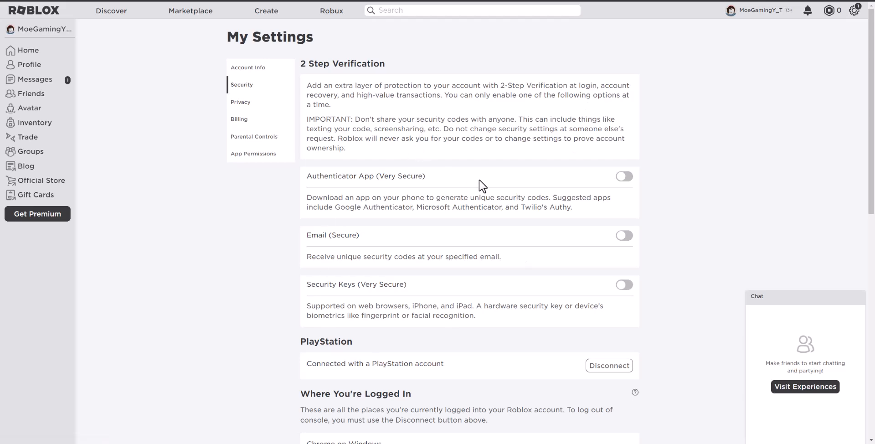
{"action": "mouse_move", "coordinate": [627, 280]}
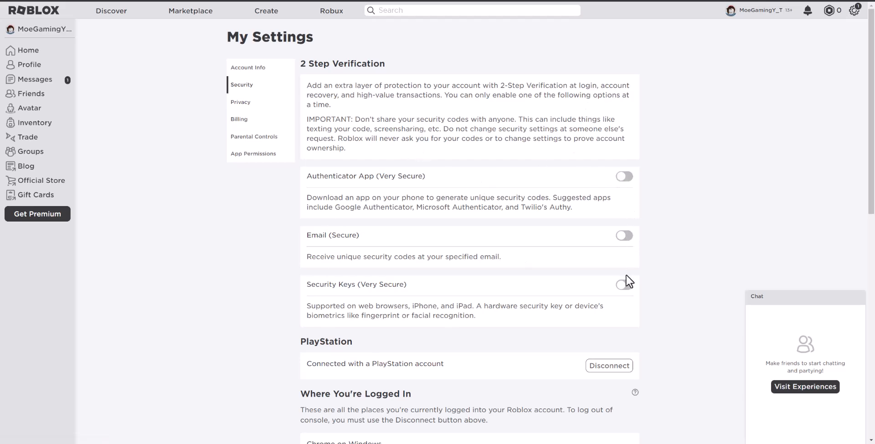
{"action": "mouse_move", "coordinate": [547, 213]}
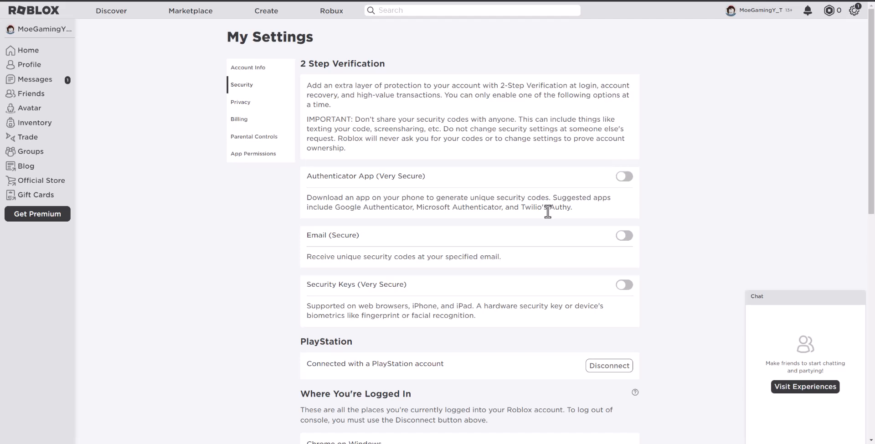
{"action": "mouse_move", "coordinate": [371, 186]}
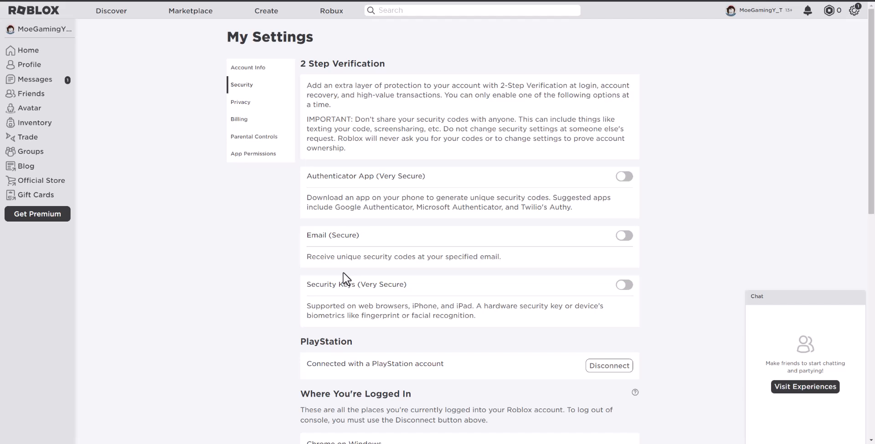
{"action": "mouse_move", "coordinate": [645, 205]}
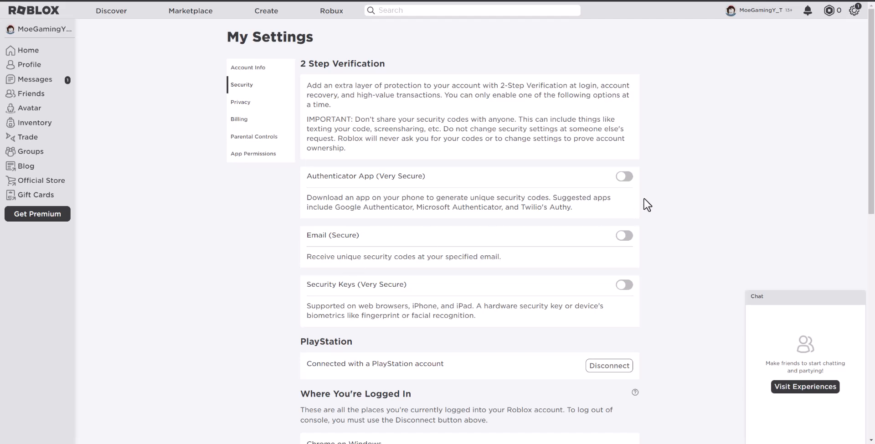
{"action": "mouse_move", "coordinate": [605, 346]}
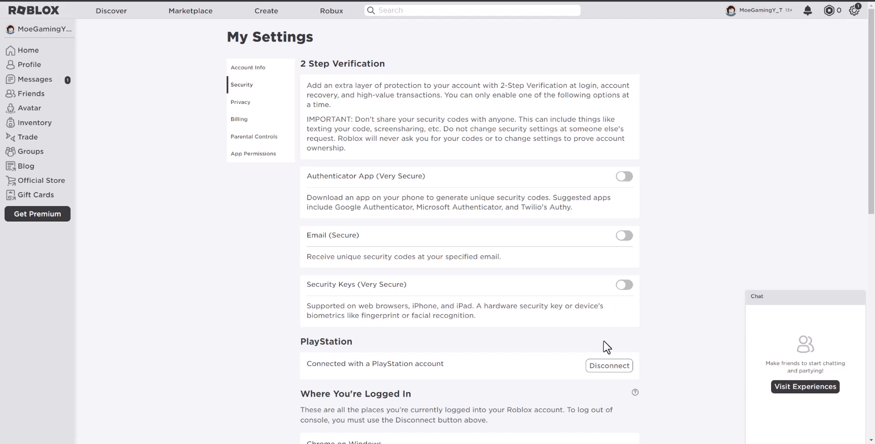
{"action": "mouse_move", "coordinate": [594, 387]}
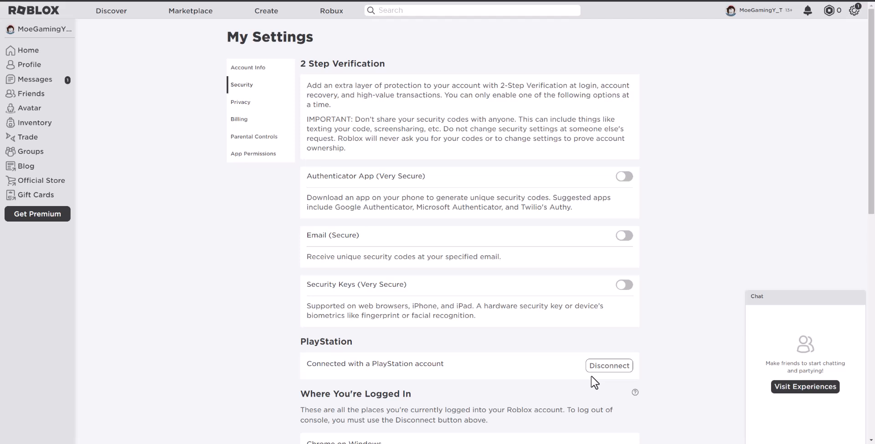
{"action": "mouse_move", "coordinate": [594, 370]}
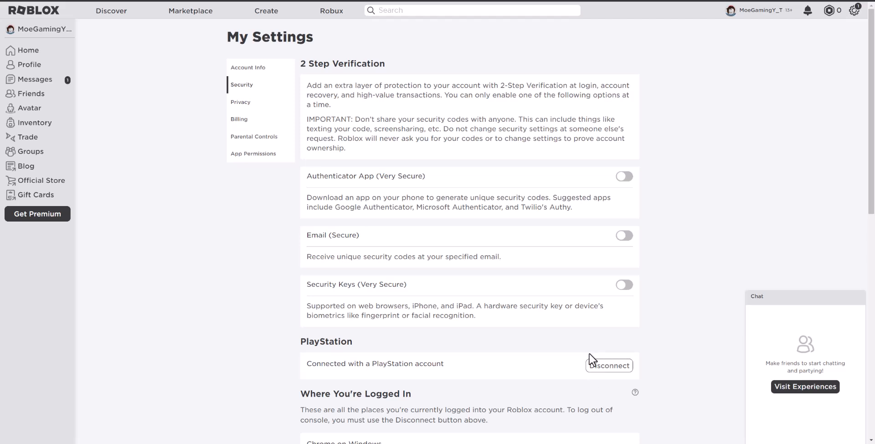